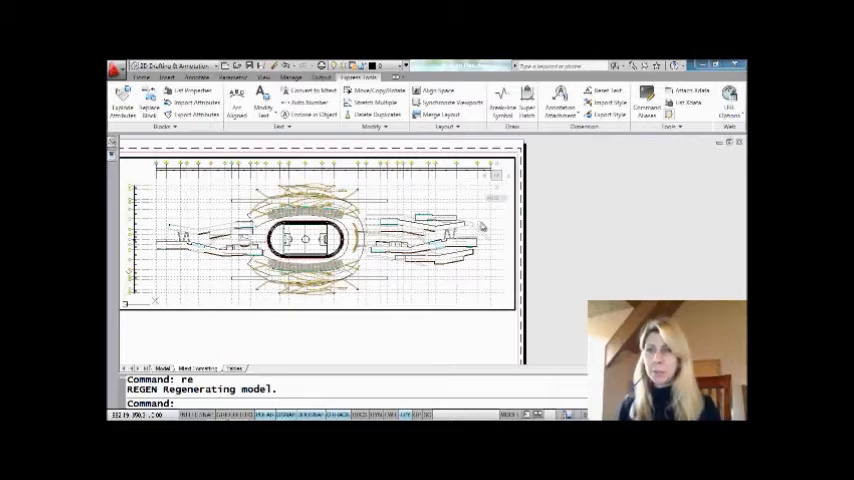
pyautogui.moveTo(500, 270)
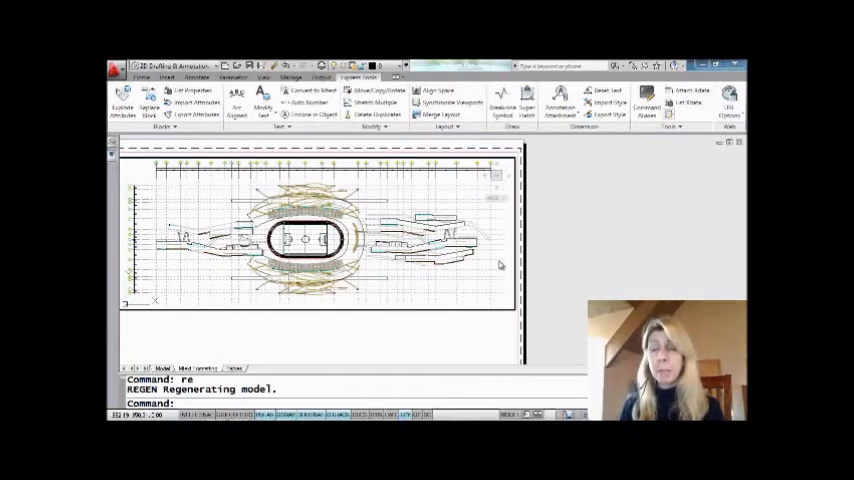
pyautogui.moveTo(492, 266)
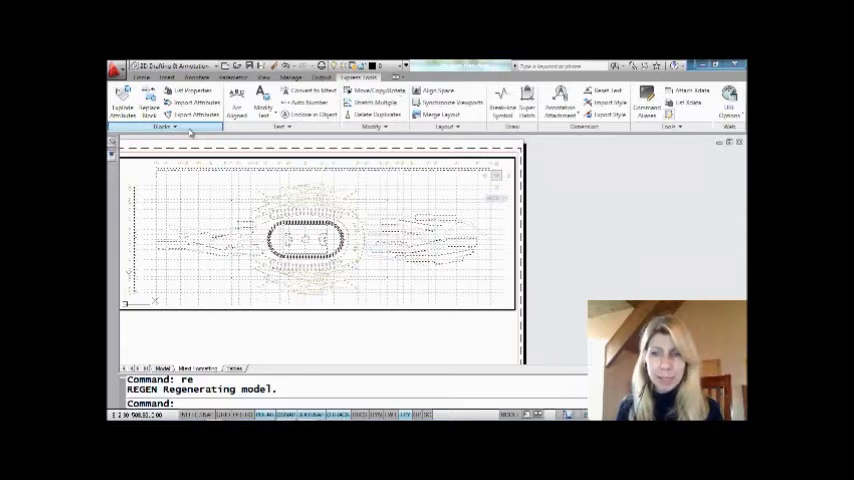
# Start Convert Block to Xref (BLOCKTOXREF) from the expanded Express Tools Blocks panel
pyautogui.click(164, 128)
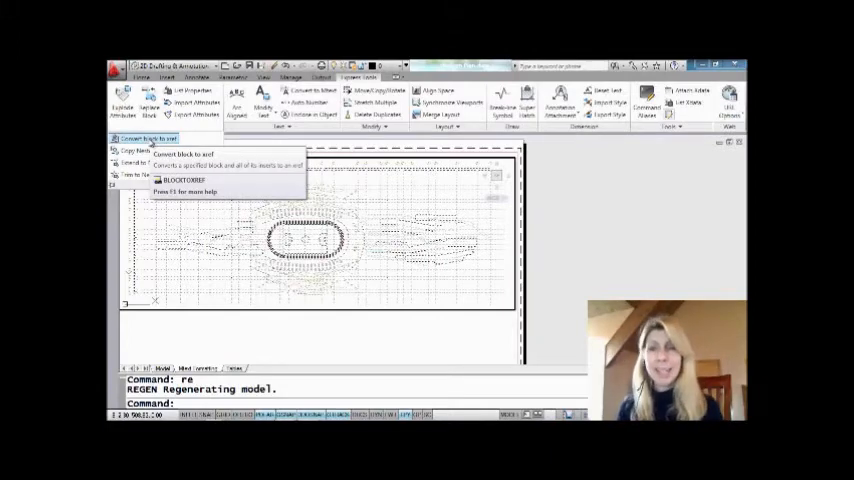
pyautogui.click(148, 138)
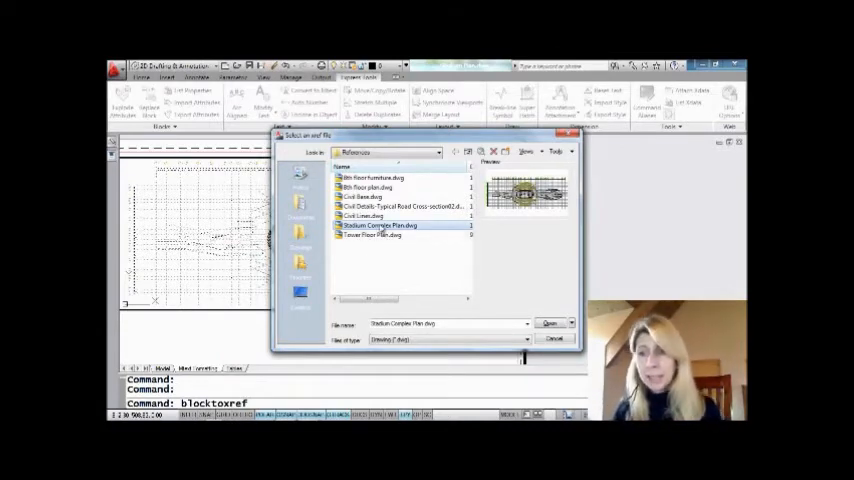
pyautogui.moveTo(378, 224)
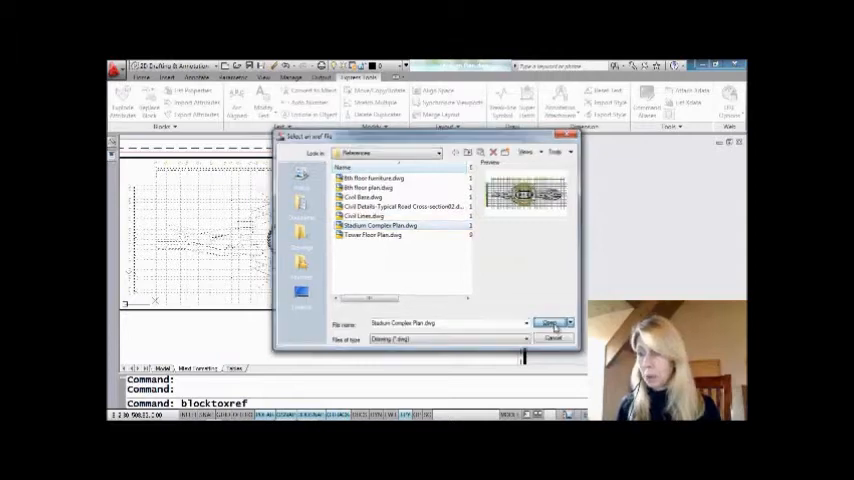
# Confirm Stadium Complex Plan.dwg as the xref file replacing the block
pyautogui.click(552, 324)
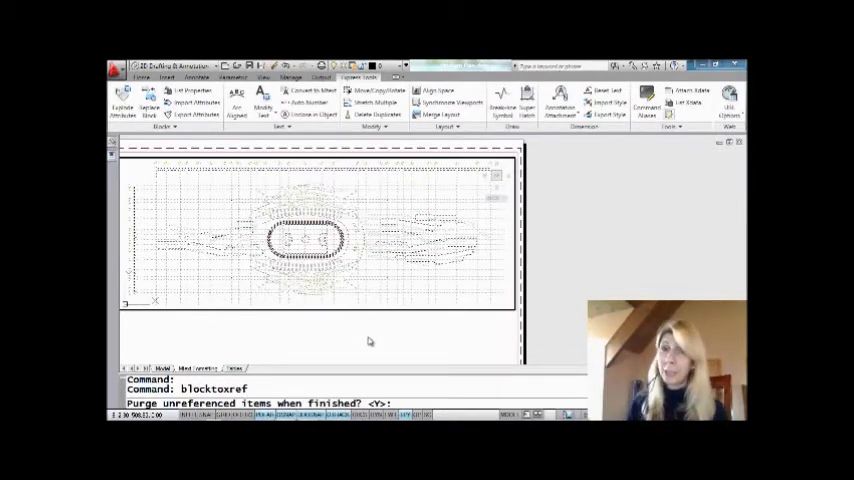
pyautogui.moveTo(352, 336)
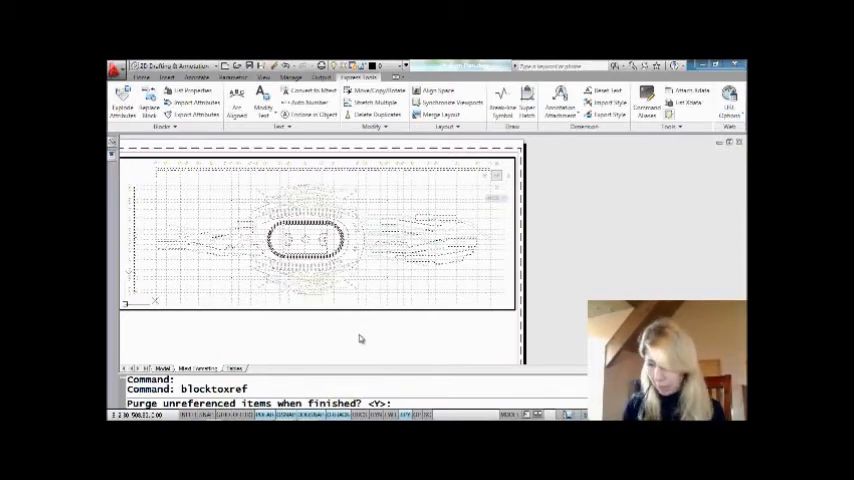
# Answer N to purging unreferenced items, completing the block-to-xref conversion
pyautogui.write('n')
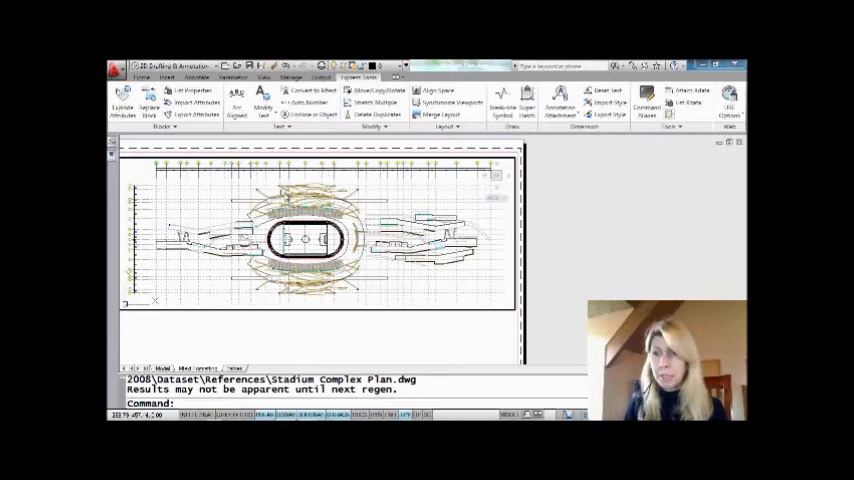
pyautogui.click(412, 78)
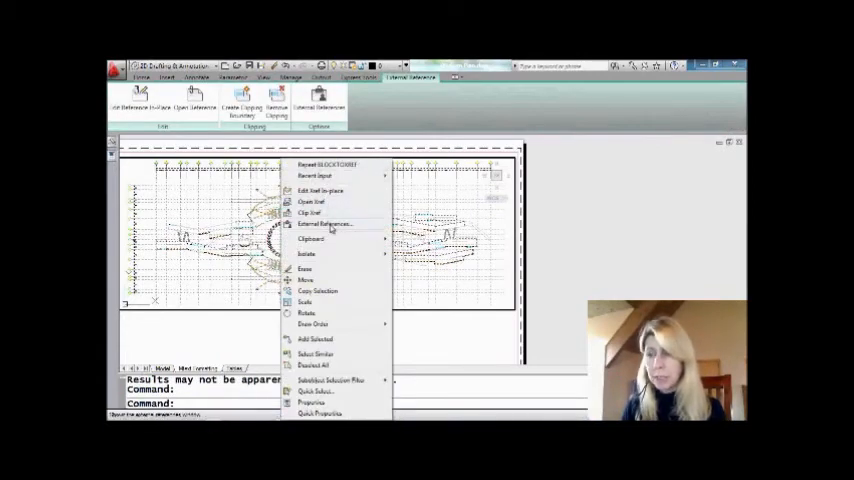
pyautogui.click(322, 224)
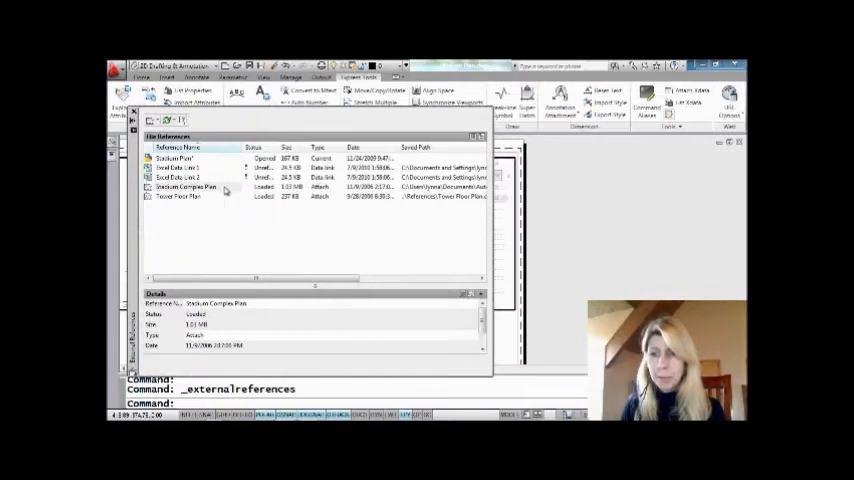
pyautogui.rightClick(184, 188)
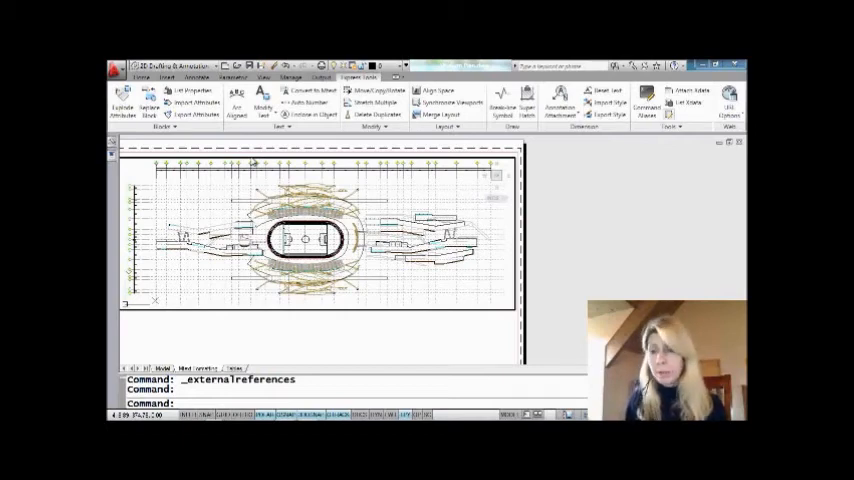
pyautogui.write('wb')
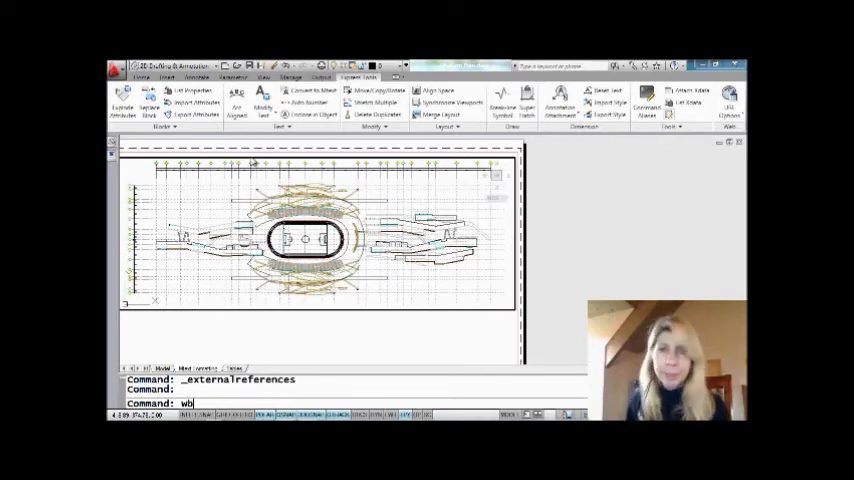
pyautogui.write('lock')
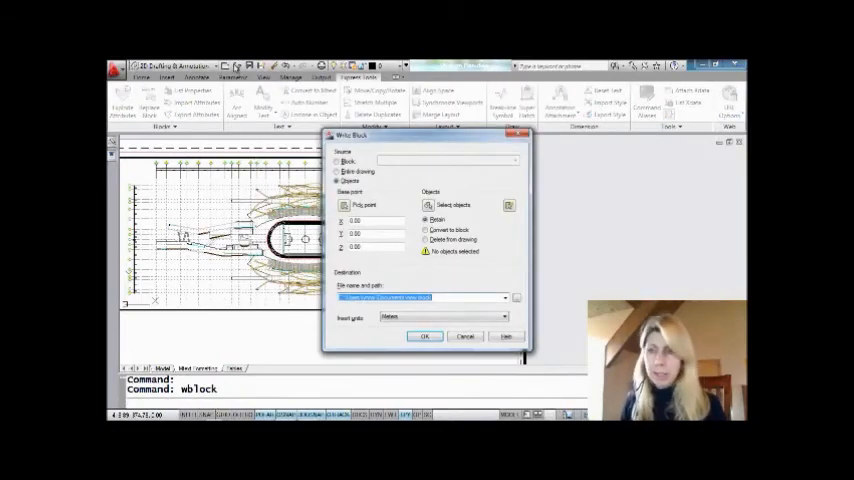
pyautogui.click(336, 160)
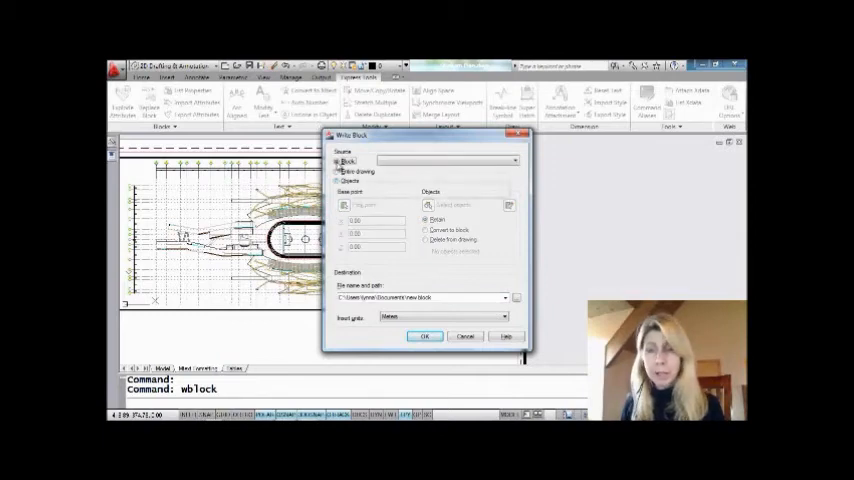
pyautogui.click(512, 160)
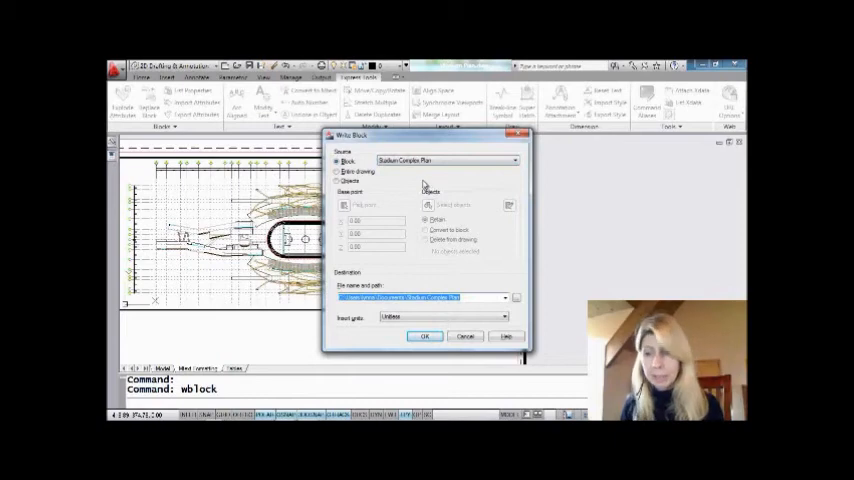
pyautogui.moveTo(472, 310)
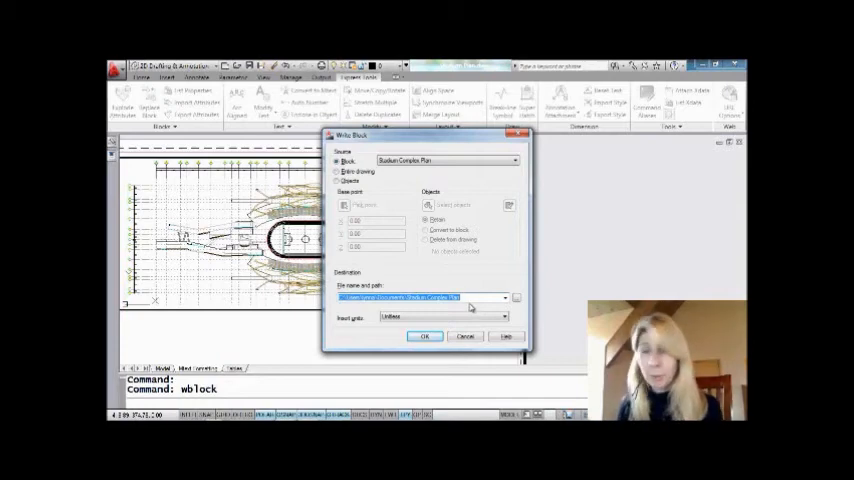
pyautogui.click(424, 336)
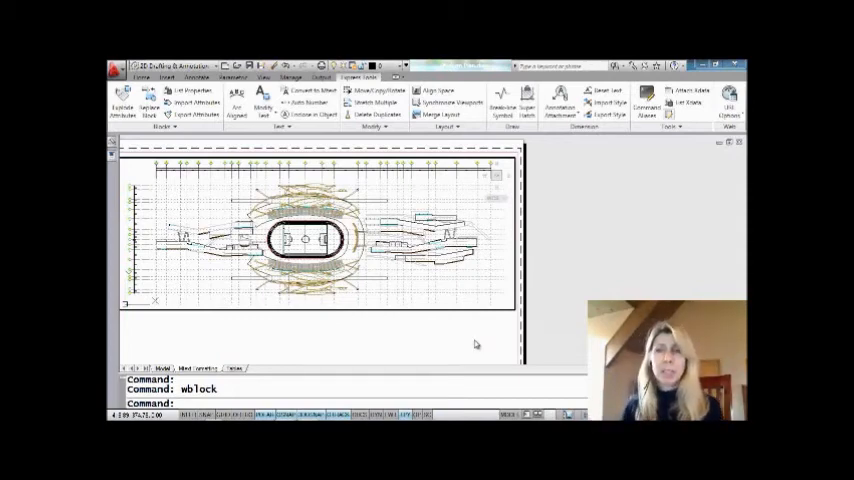
pyautogui.moveTo(456, 342)
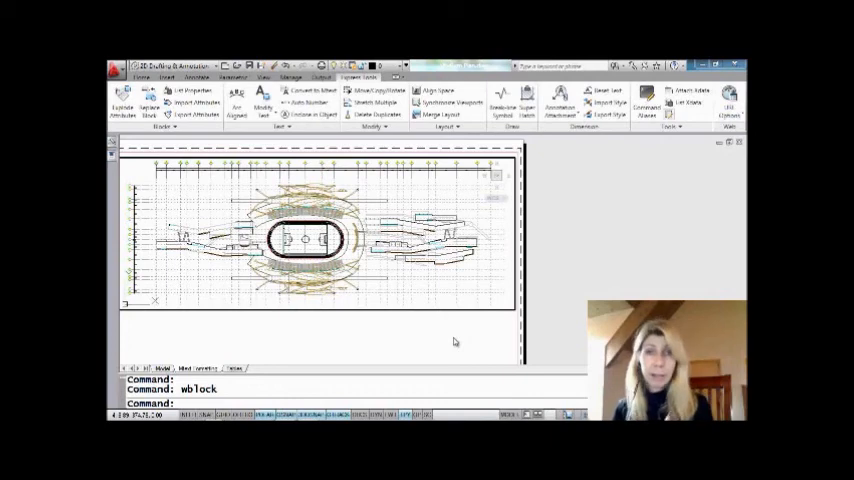
pyautogui.moveTo(432, 292)
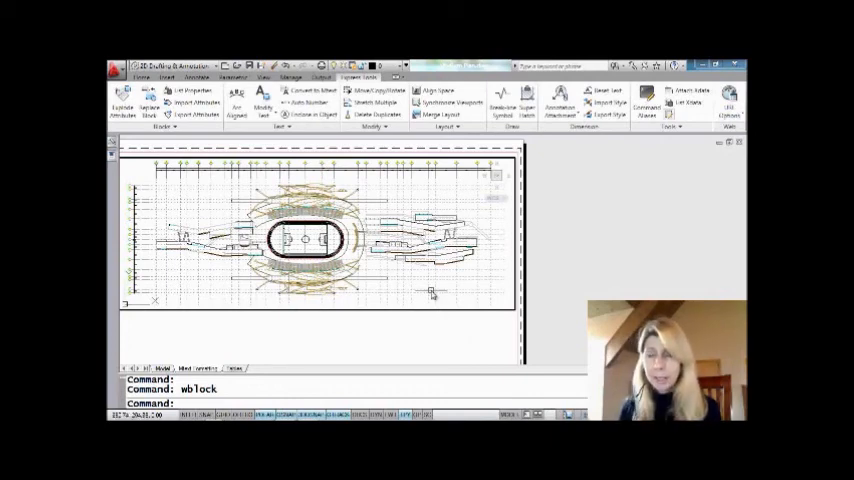